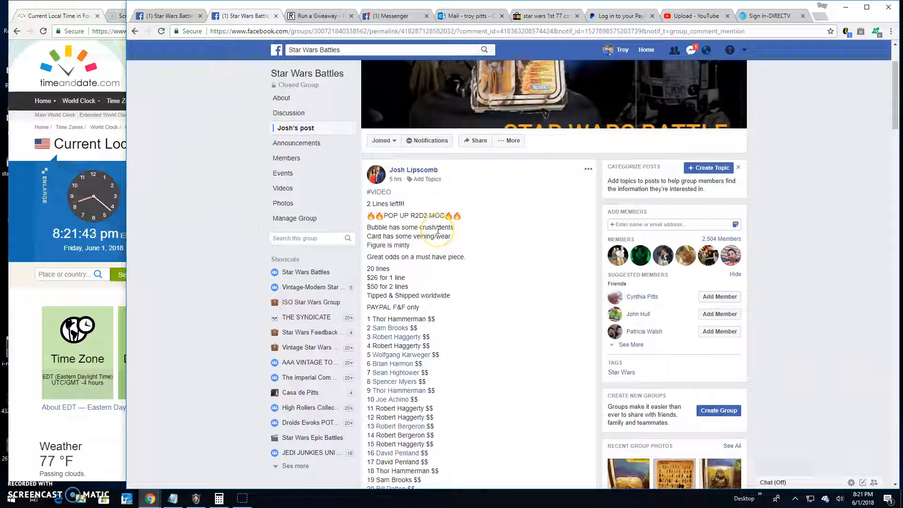
Scroll the giveaway post and browse through the item's photos.
{"action": "scroll", "scroll_direction": "down", "scroll_amount": 3}
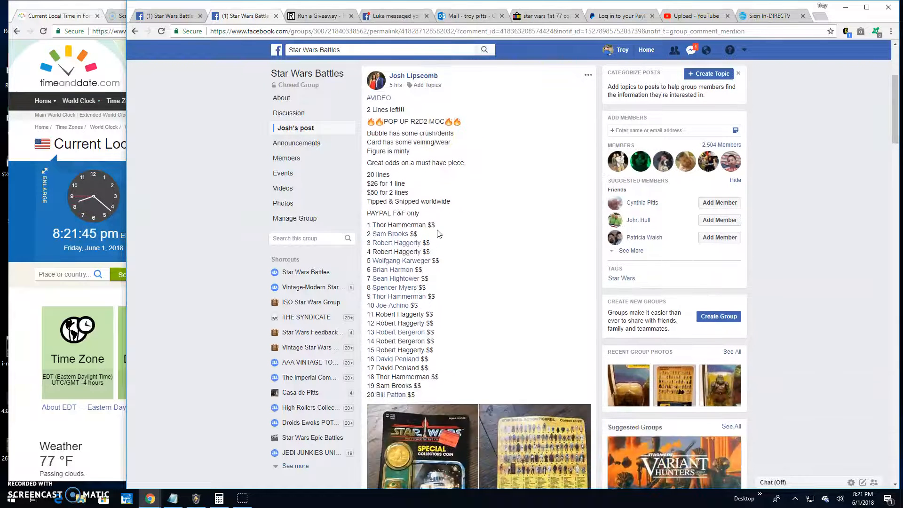
{"action": "scroll", "scroll_direction": "down", "scroll_amount": 3}
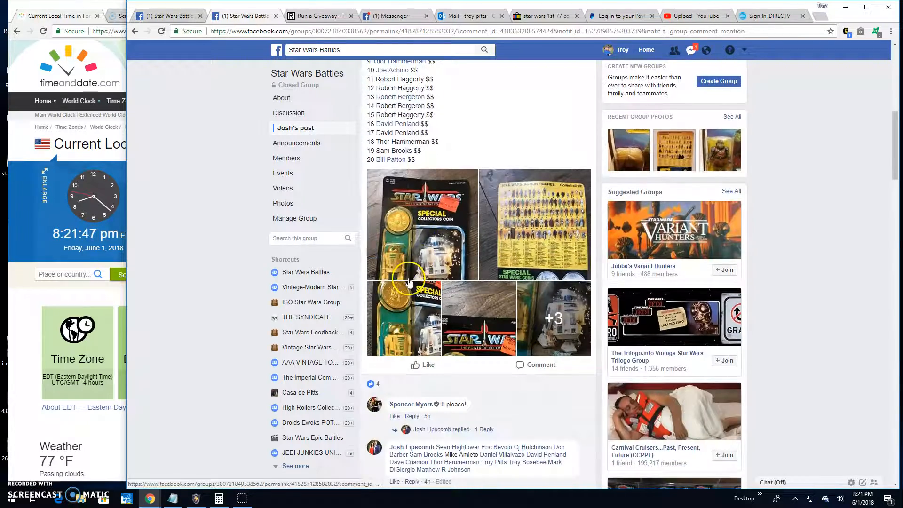
{"action": "left_click", "coordinate": [409, 278]}
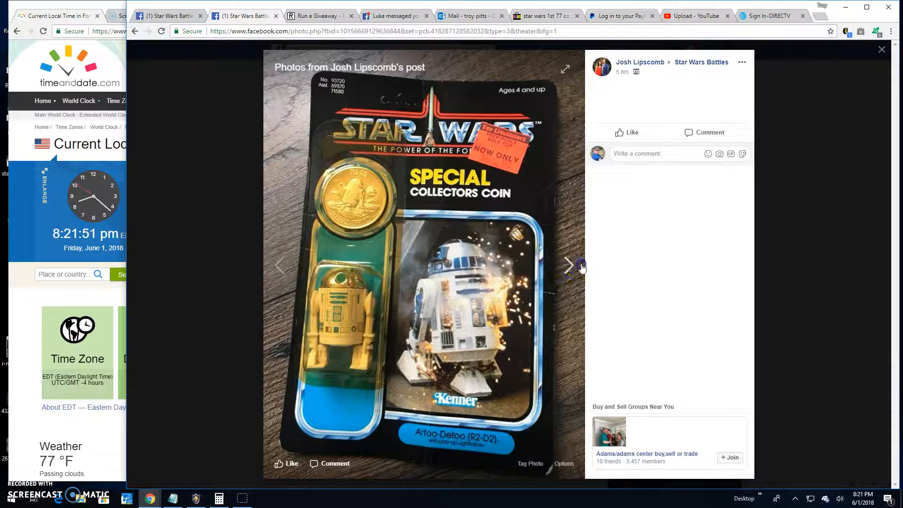
{"action": "left_click", "coordinate": [570, 275]}
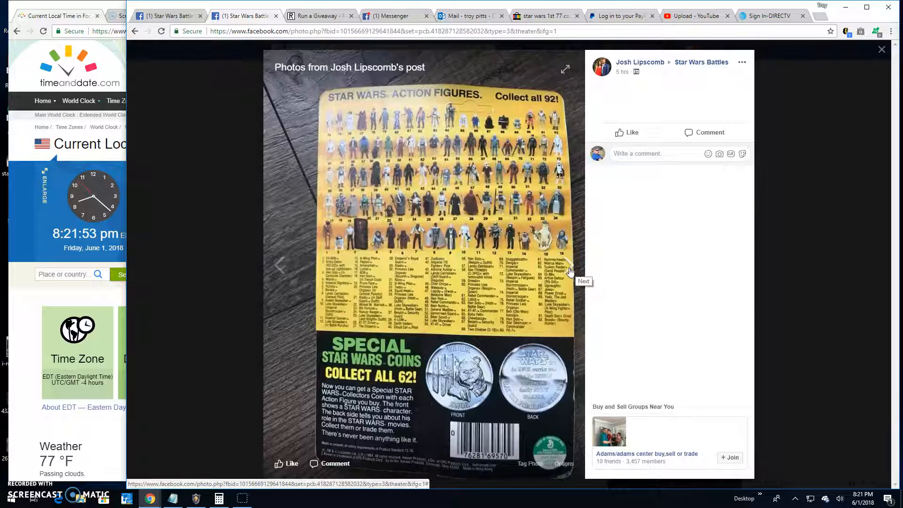
{"action": "left_click", "coordinate": [569, 271]}
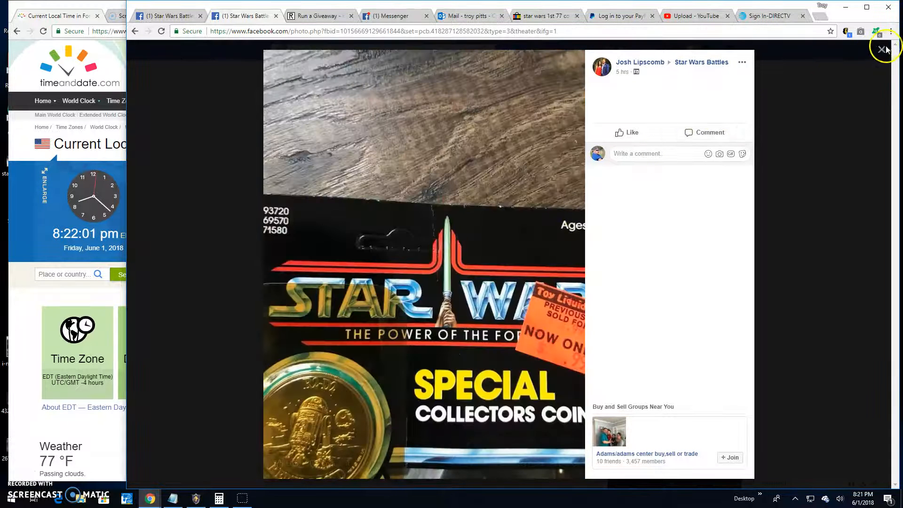
{"action": "left_click", "coordinate": [868, 49]}
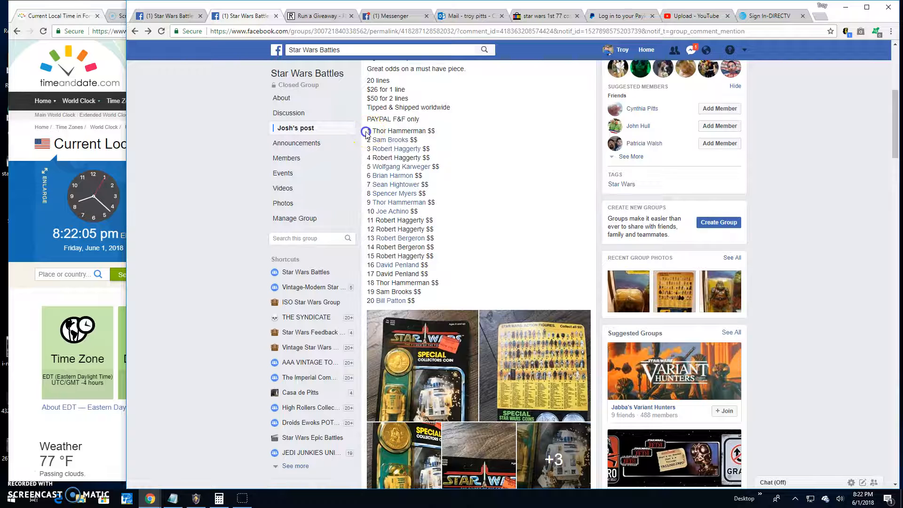
Copy the 20 entry lines, comment 'Live! 822 pm', and return to the giveaway form.
{"action": "left_click_drag", "start_coordinate": [367, 130], "coordinate": [428, 300]}
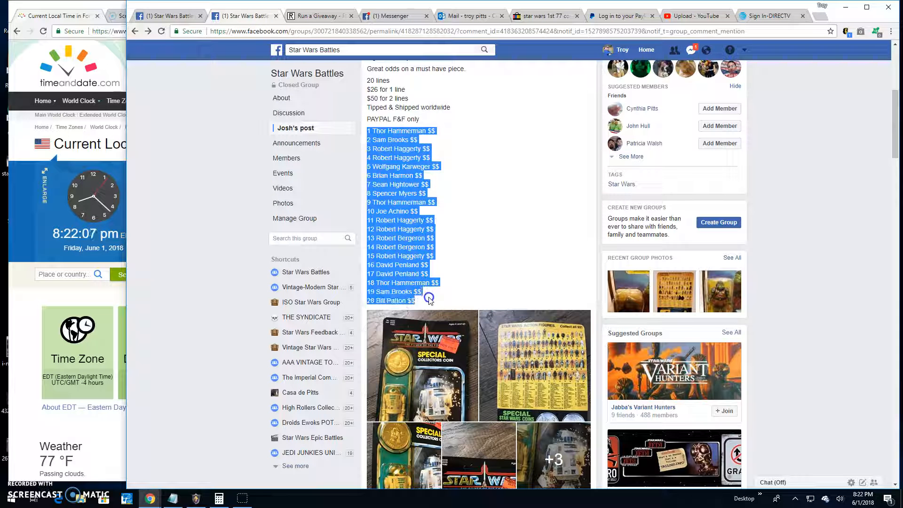
{"action": "left_click", "coordinate": [465, 223]}
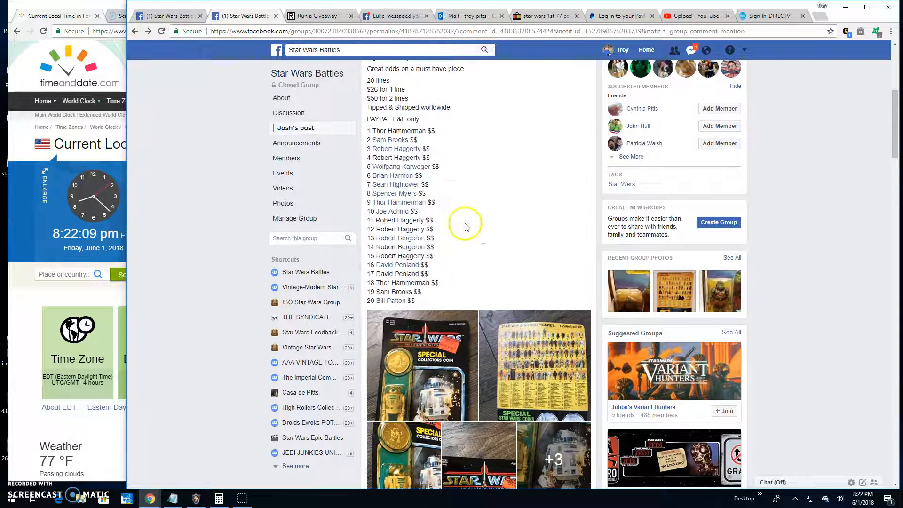
{"action": "scroll", "scroll_direction": "down", "scroll_amount": 3}
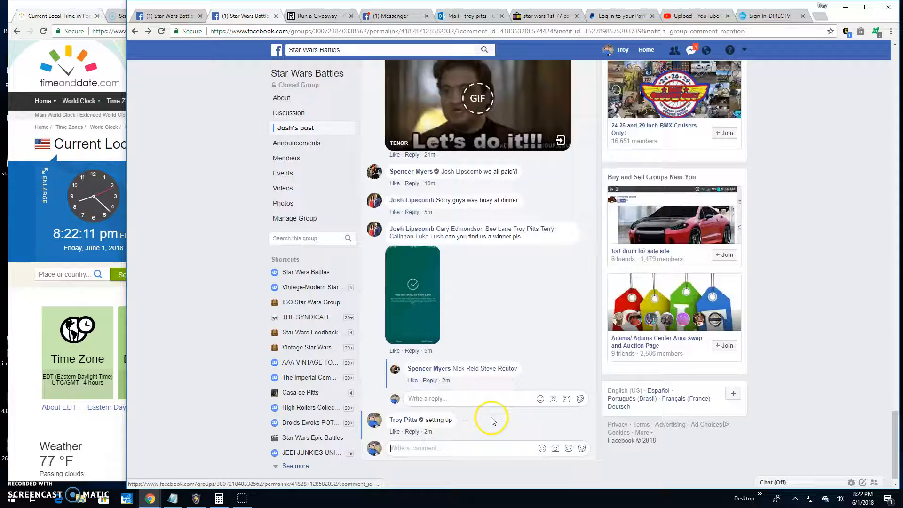
{"action": "type", "text": "Liv"}
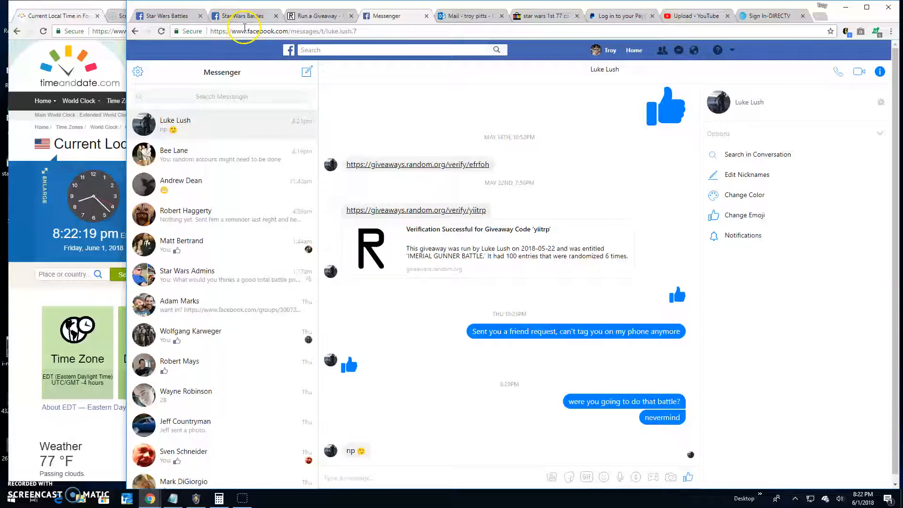
{"action": "left_click", "coordinate": [240, 16]}
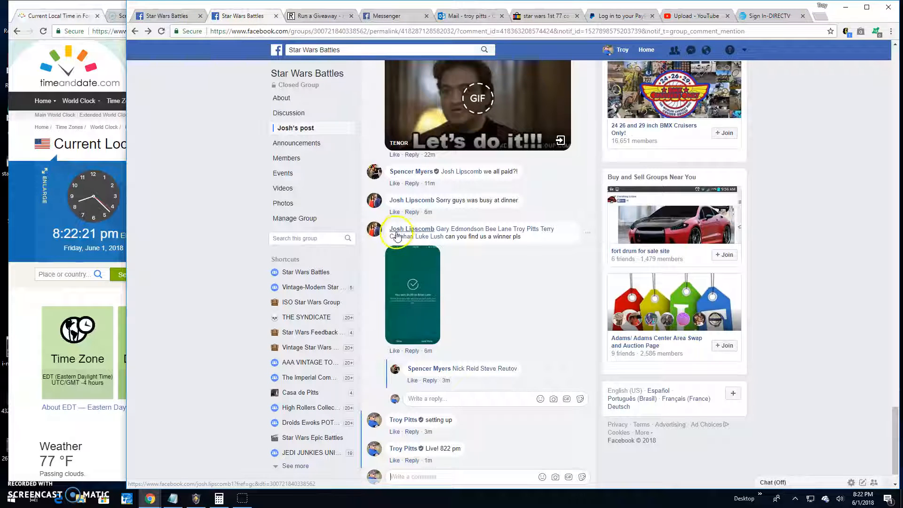
{"action": "left_click", "coordinate": [318, 16]}
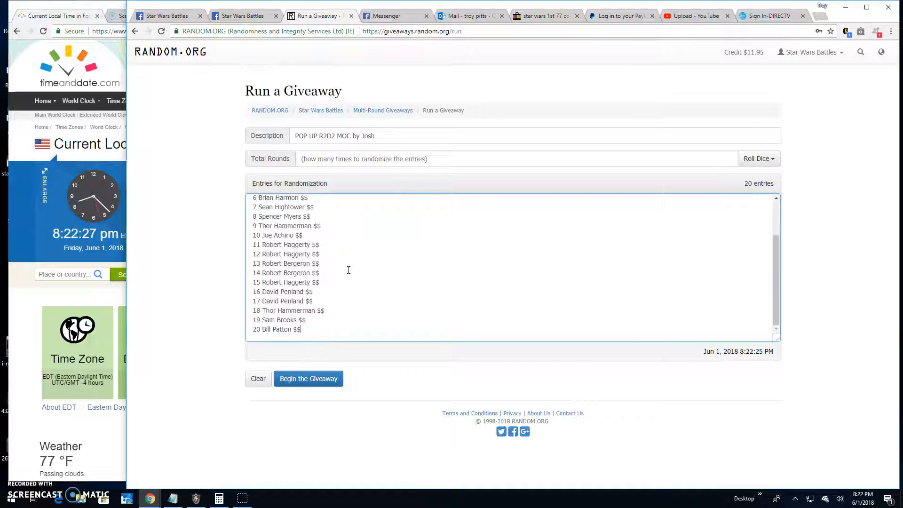
Roll 2d6 to set 6 rounds, then begin the giveaway's first shuffle.
{"action": "left_click", "coordinate": [759, 158]}
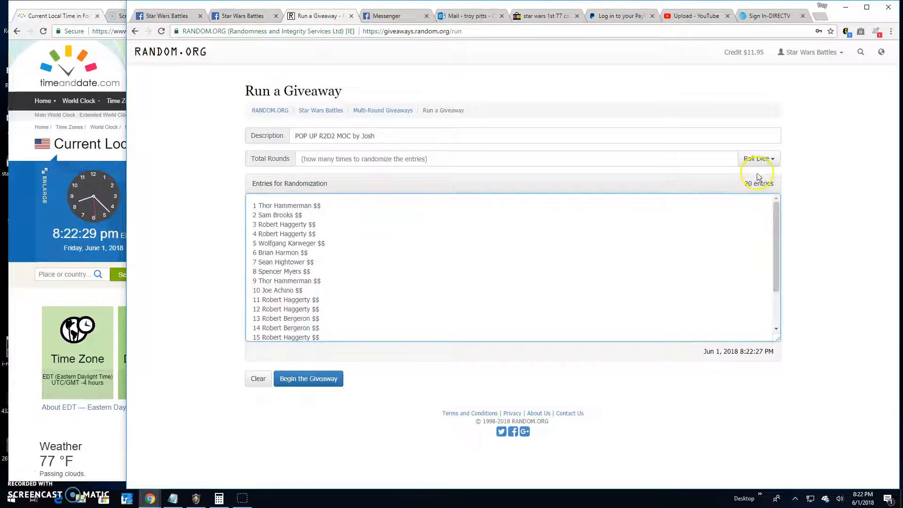
{"action": "left_click", "coordinate": [758, 158]}
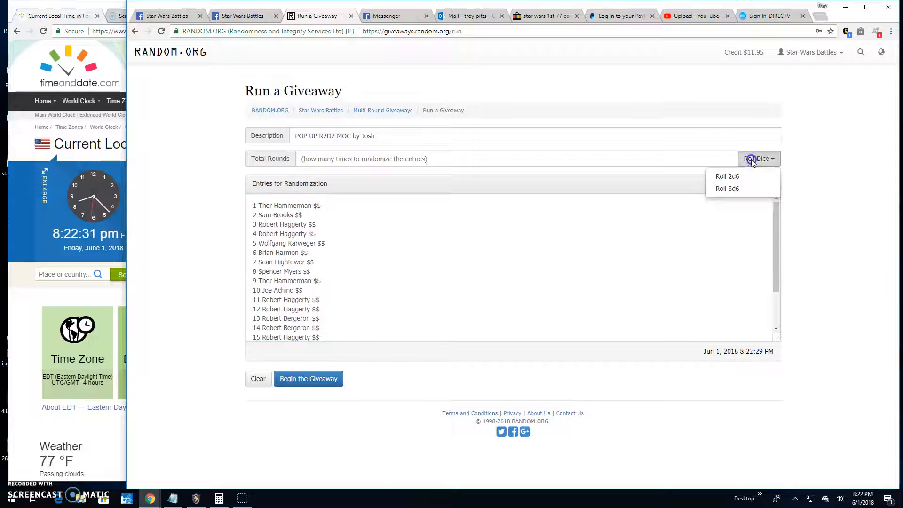
{"action": "left_click", "coordinate": [727, 176]}
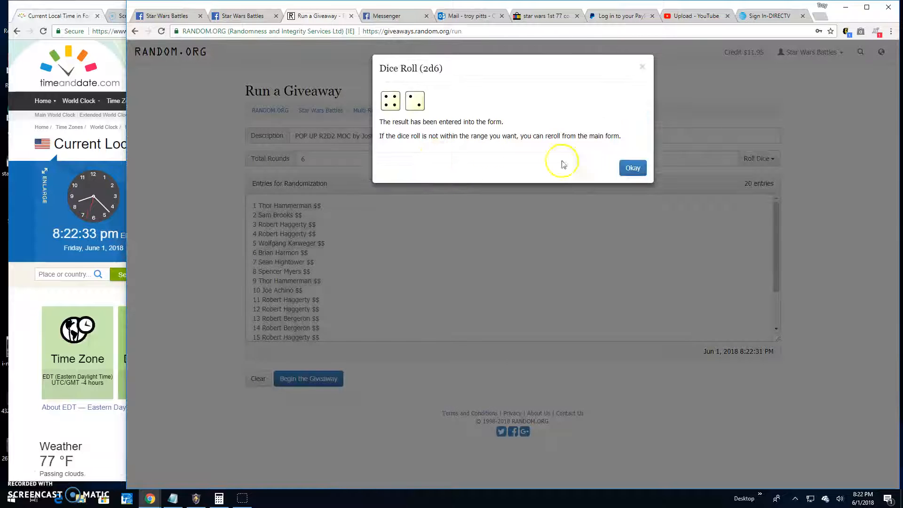
{"action": "left_click", "coordinate": [633, 168]}
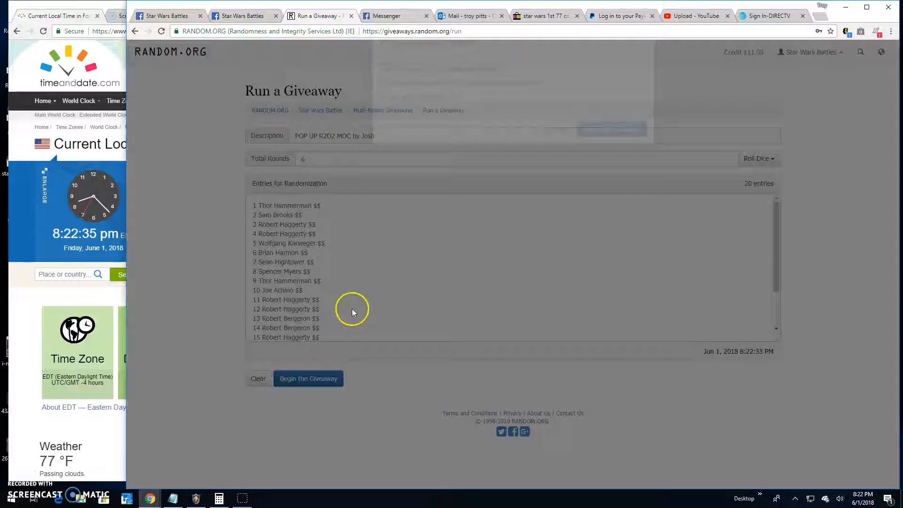
{"action": "left_click", "coordinate": [308, 379]}
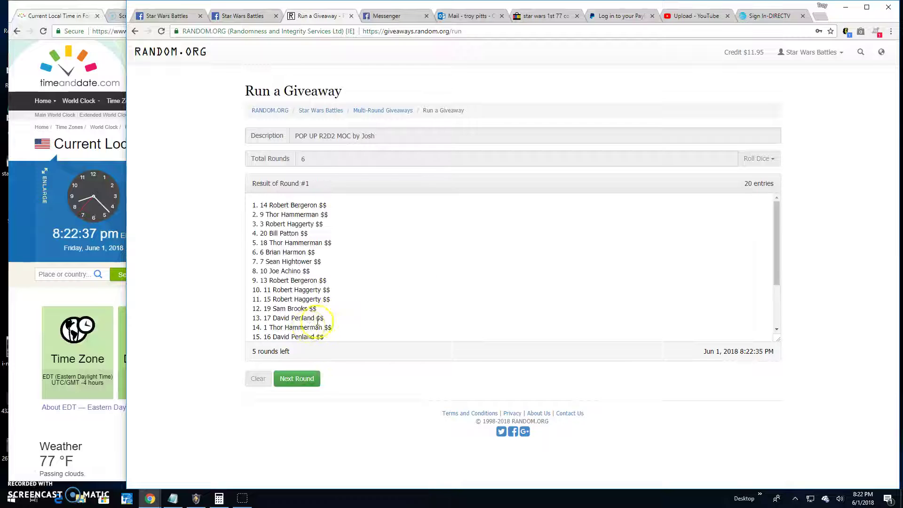
Shuffle rounds two, three and four, leaving two rounds remaining.
{"action": "left_click", "coordinate": [296, 379]}
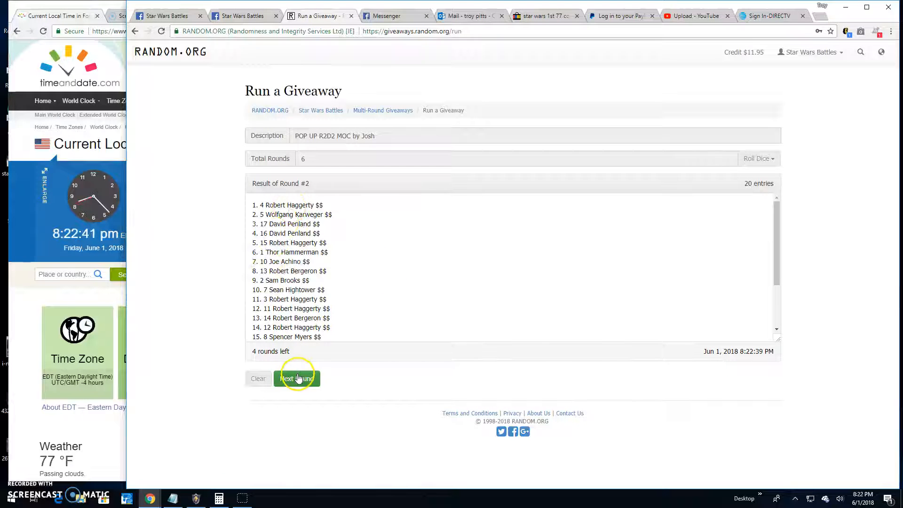
{"action": "left_click", "coordinate": [297, 378]}
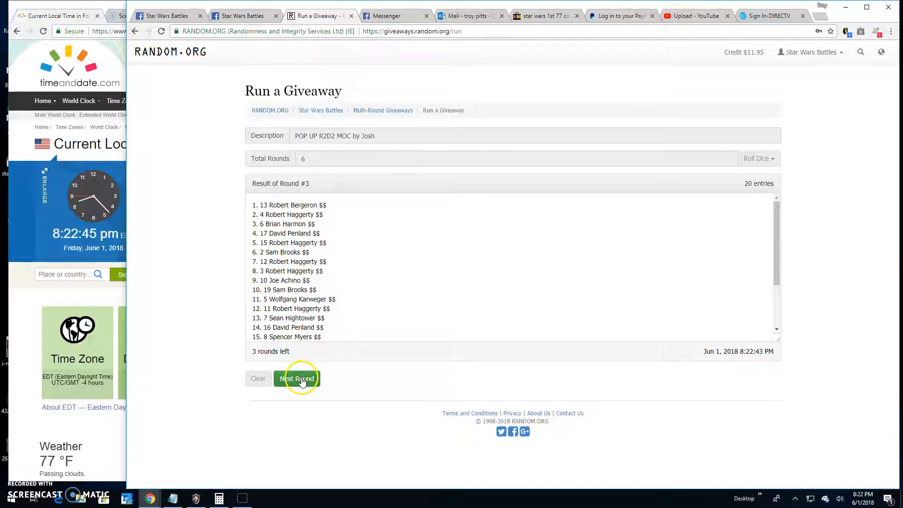
{"action": "left_click", "coordinate": [297, 378]}
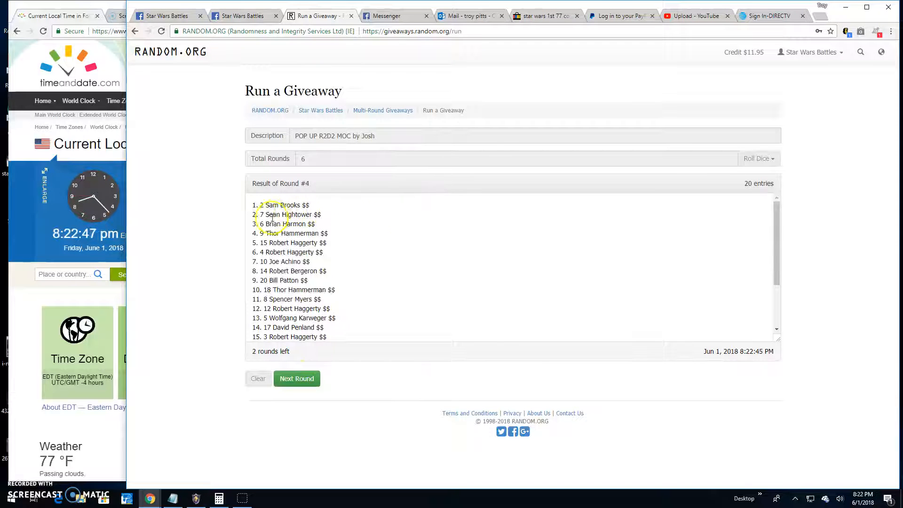
{"action": "left_click", "coordinate": [297, 379]}
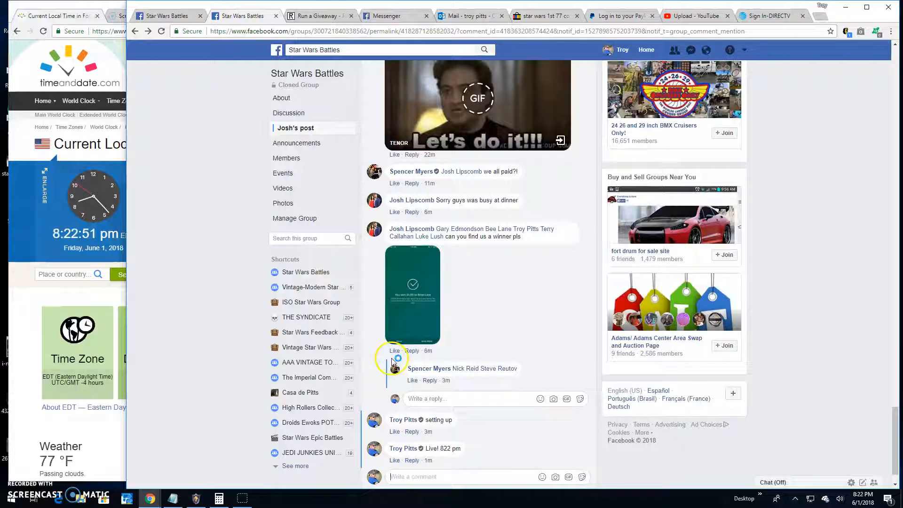
Comment 'Final round! good luck!' on the giveaway thread.
{"action": "scroll", "scroll_direction": "down", "scroll_amount": 3}
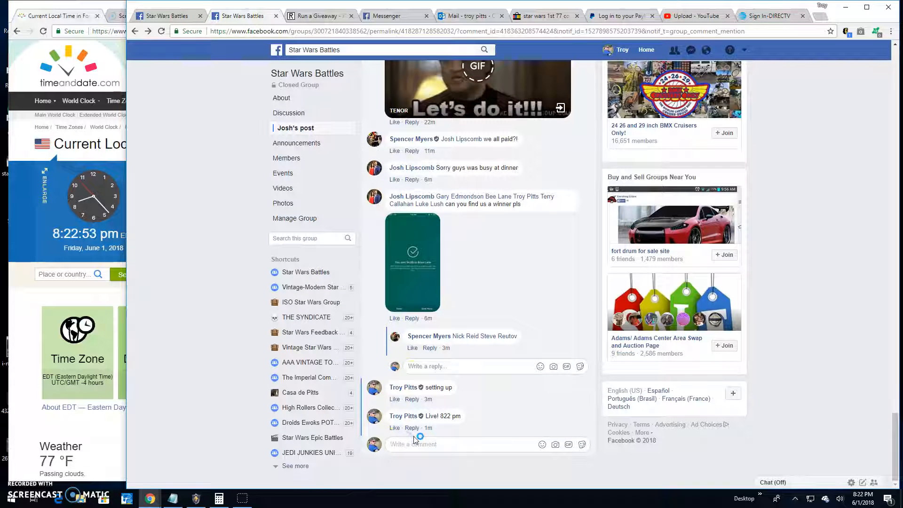
{"action": "type", "text": "Final ro"}
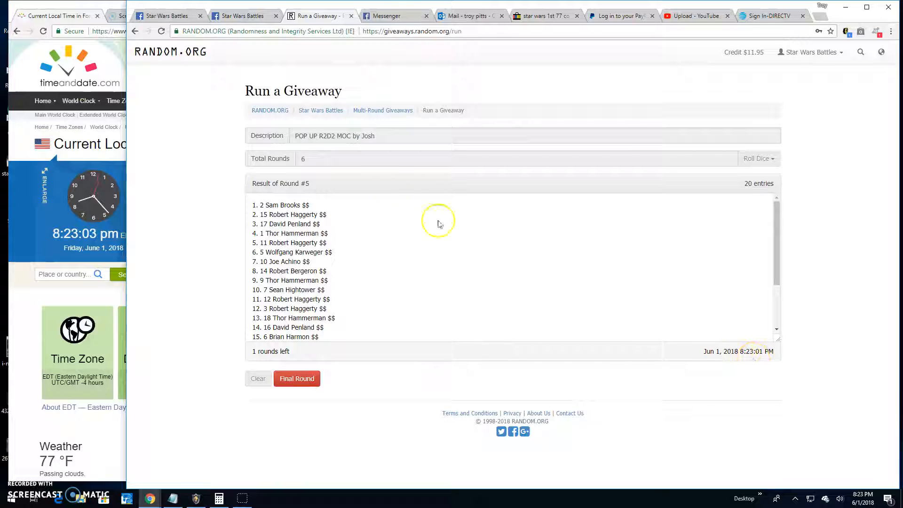
Run final round 6 and open the krufma verification page.
{"action": "left_click", "coordinate": [296, 378]}
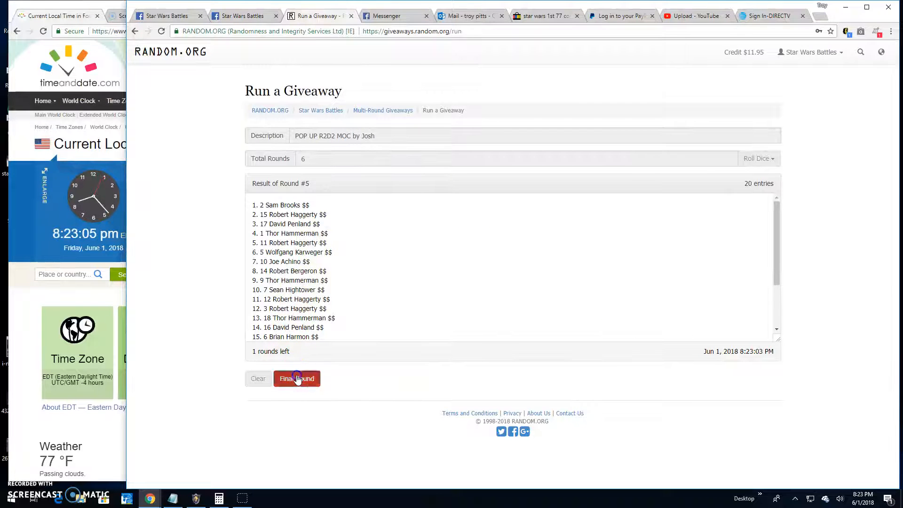
{"action": "left_click", "coordinate": [297, 379]}
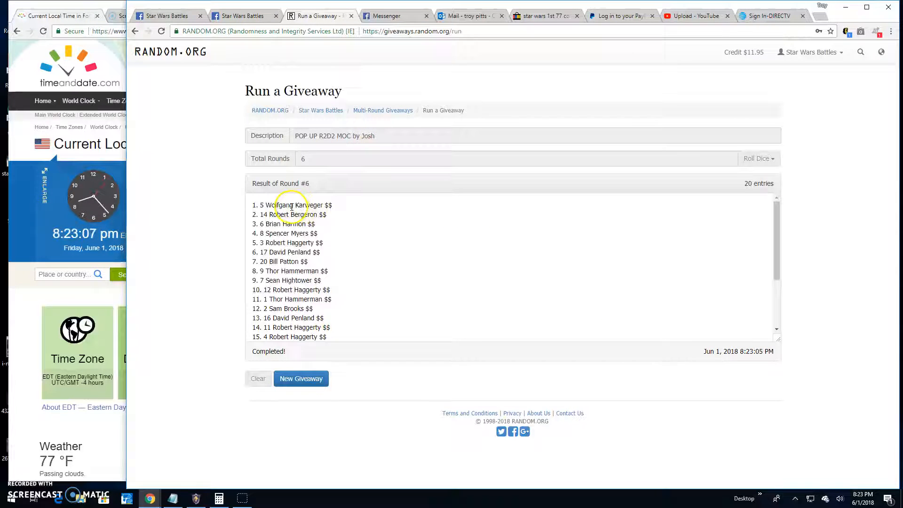
{"action": "scroll", "scroll_direction": "down", "scroll_amount": 3}
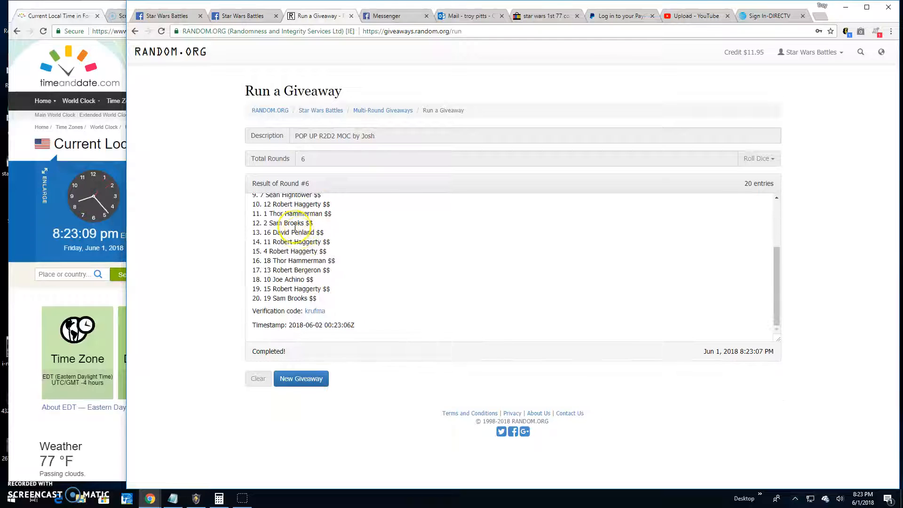
{"action": "left_click", "coordinate": [314, 311]}
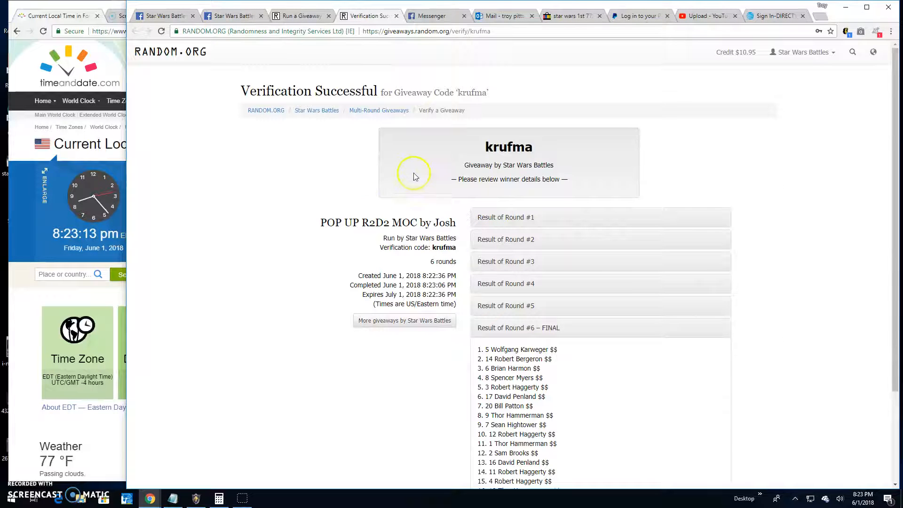
Scroll through the Verification Successful results for code krufma.
{"action": "scroll", "scroll_direction": "down", "scroll_amount": 3}
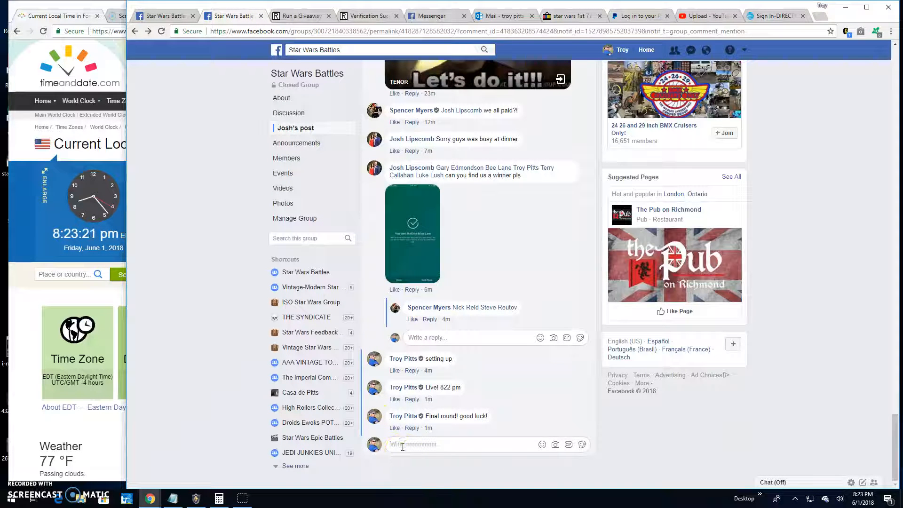
Type 'Done! 8' into the giveaway post's comment box.
{"action": "type", "text": "Done!"}
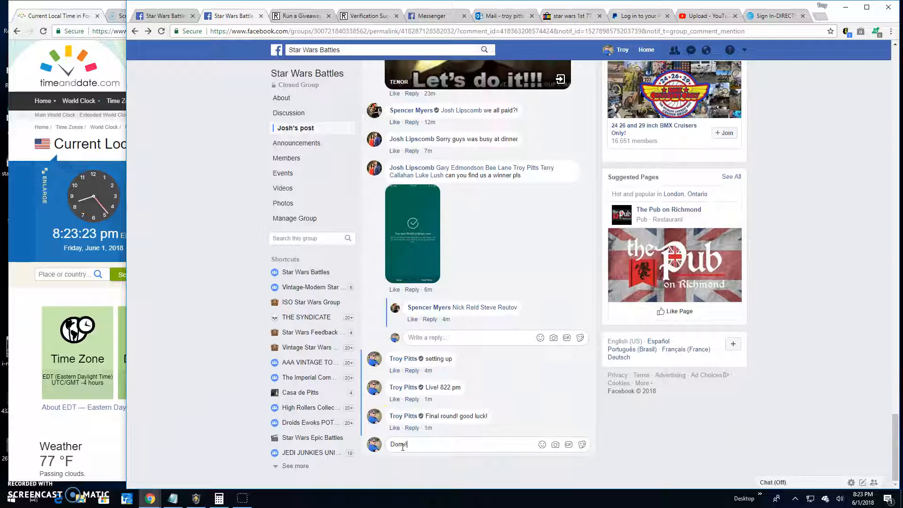
{"action": "type", "text": "8"}
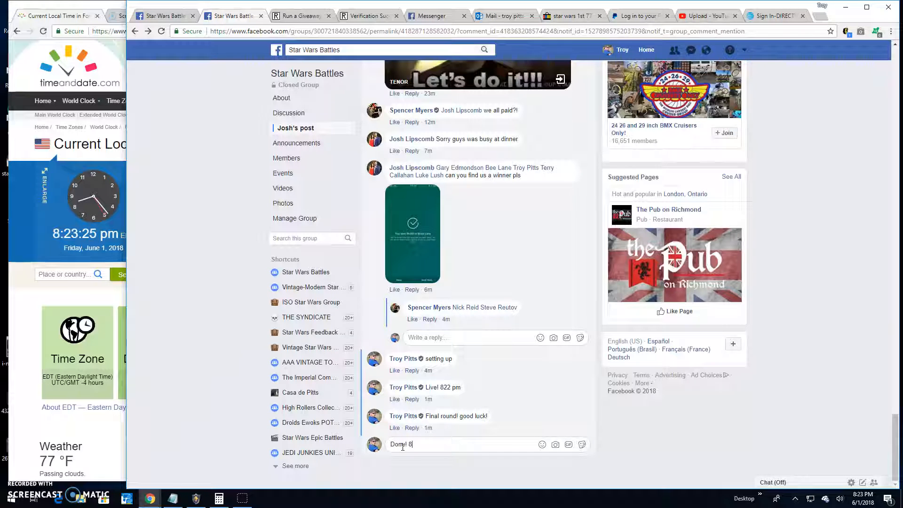